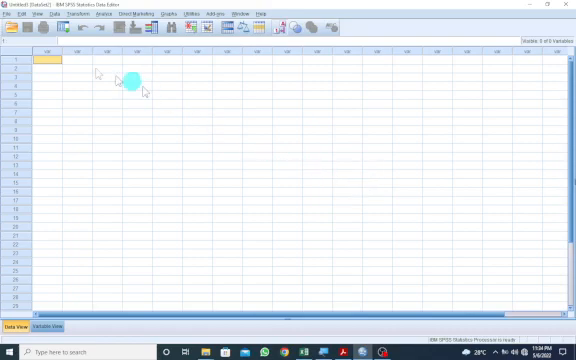
mouse_move(20, 32)
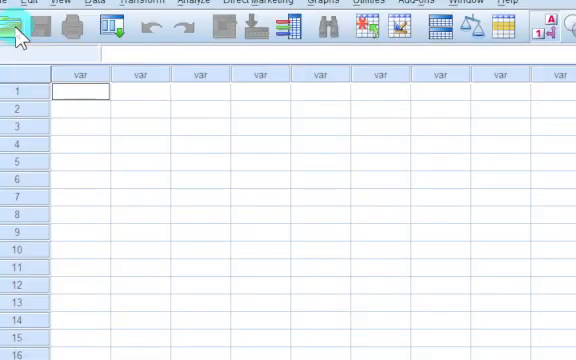
Bring up the Open Data dialog on the Data importation folder and expand the file-type list.
left_click(16, 30)
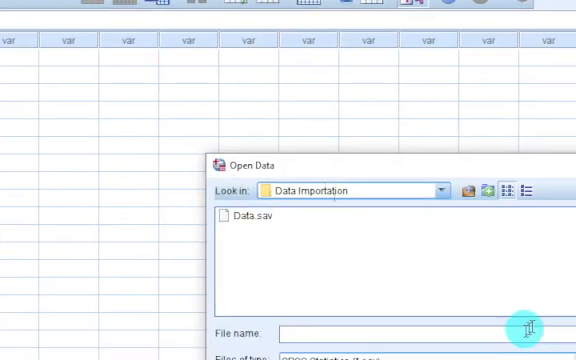
mouse_move(518, 272)
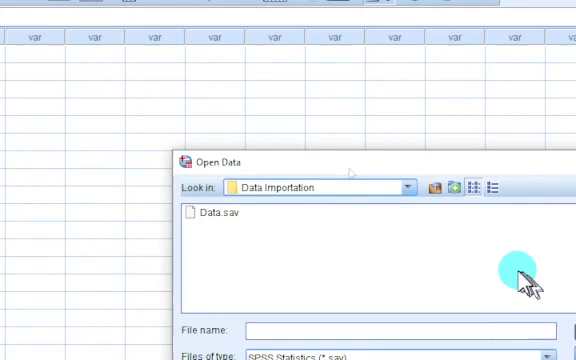
mouse_move(446, 248)
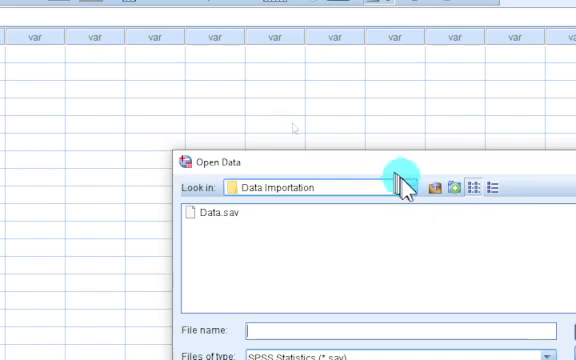
left_click(410, 188)
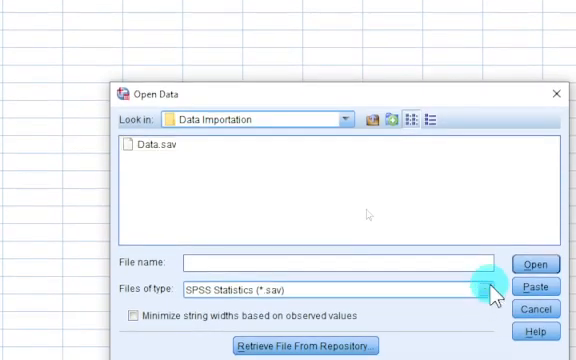
Show All Files (*.*) and choose housing.sas7bdat as the file to open.
left_click(488, 288)
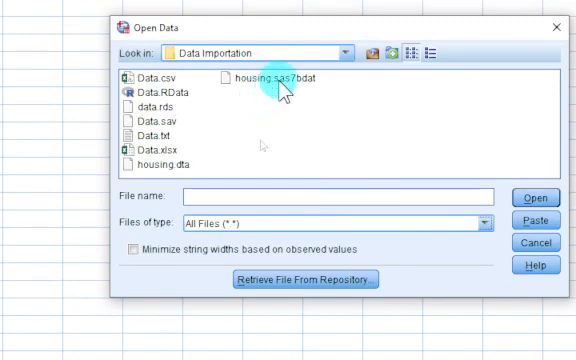
left_click(280, 76)
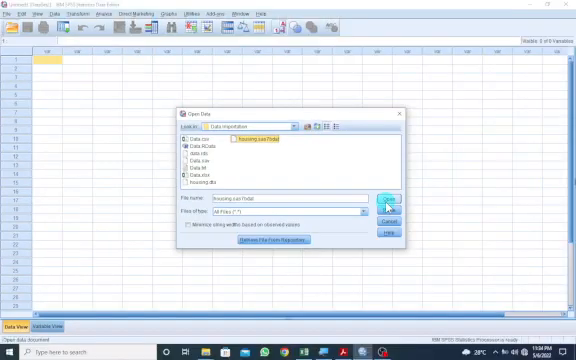
Import housing.sas7bdat into the Data Editor as two numeric columns.
left_click(386, 198)
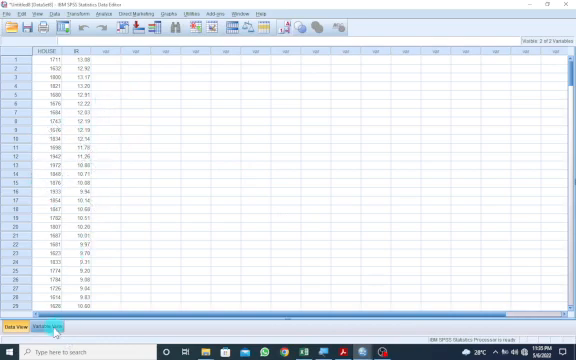
Switch to Variable View to see the two numeric variables' definitions.
left_click(48, 324)
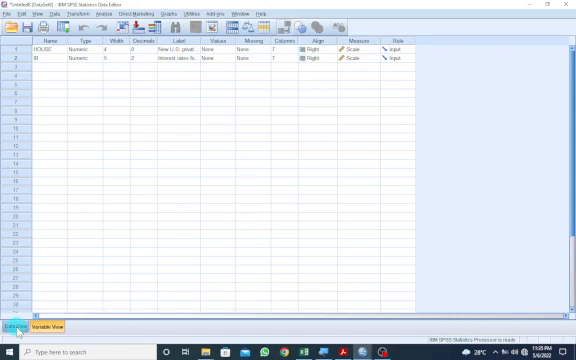
Return to Data View showing the imported housing values.
left_click(12, 324)
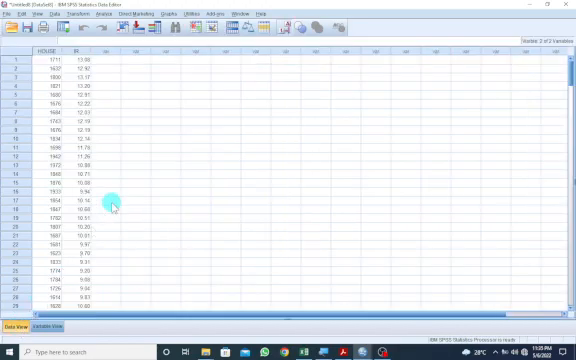
mouse_move(128, 160)
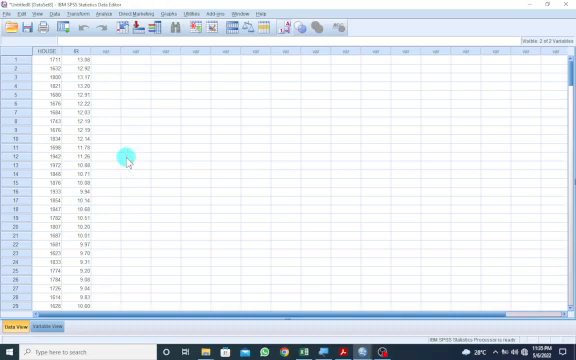